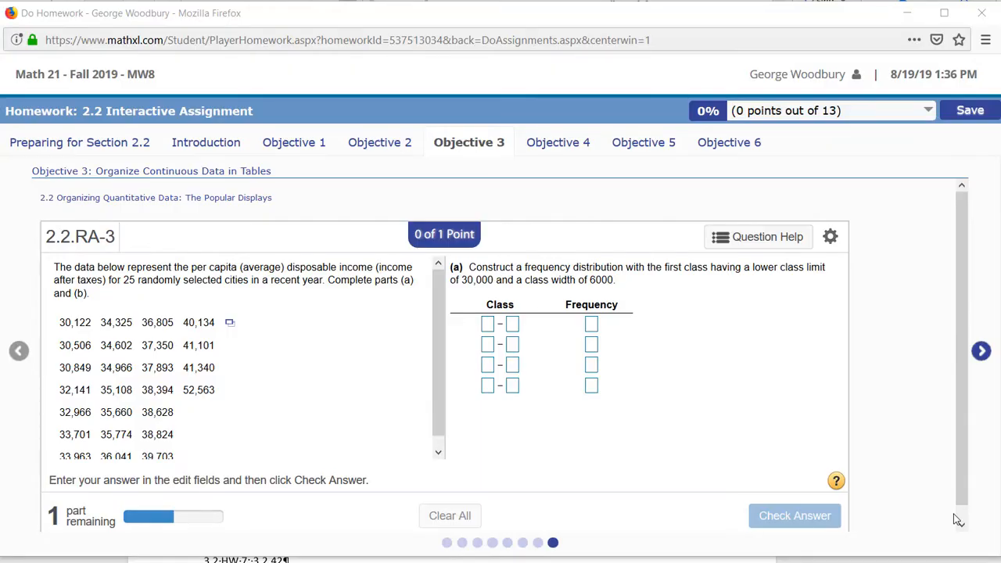
{"action": "mouse_move", "coordinate": [329, 400]}
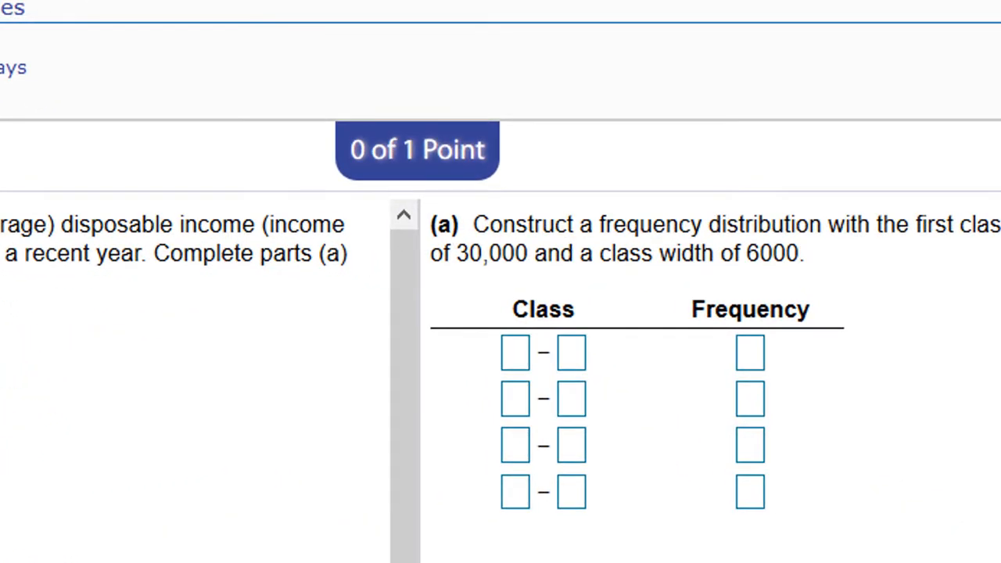
{"action": "mouse_move", "coordinate": [875, 282]}
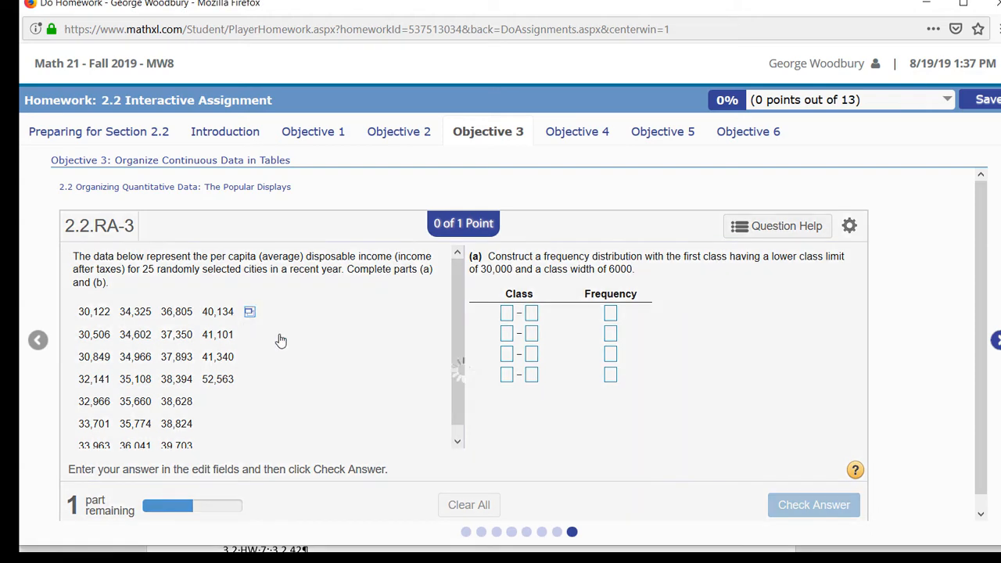
Build a frequency histogram of the incomes in StatCrunch: start 30000, width 6000, value above each bar.
{"action": "left_click", "coordinate": [250, 311]}
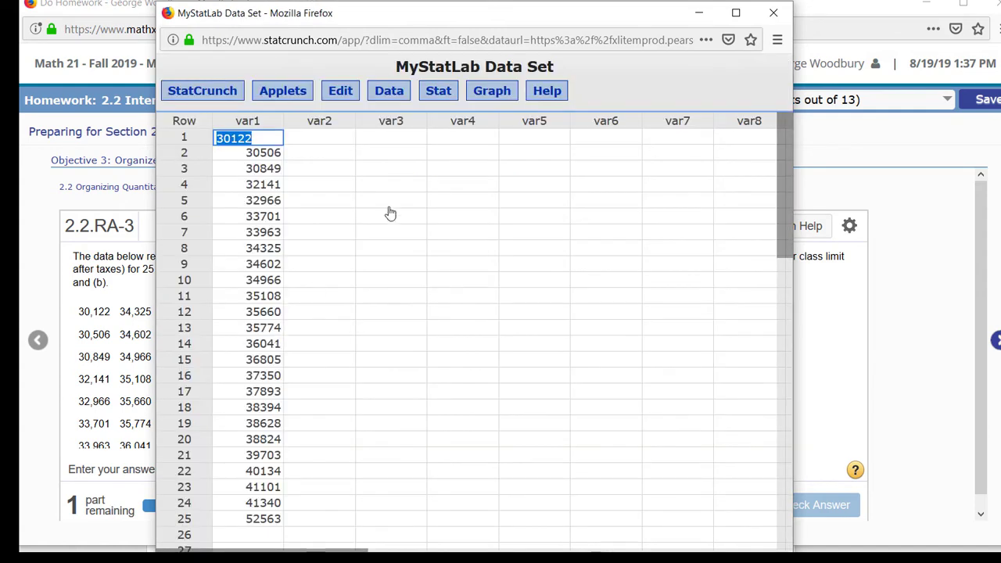
{"action": "left_click", "coordinate": [491, 89]}
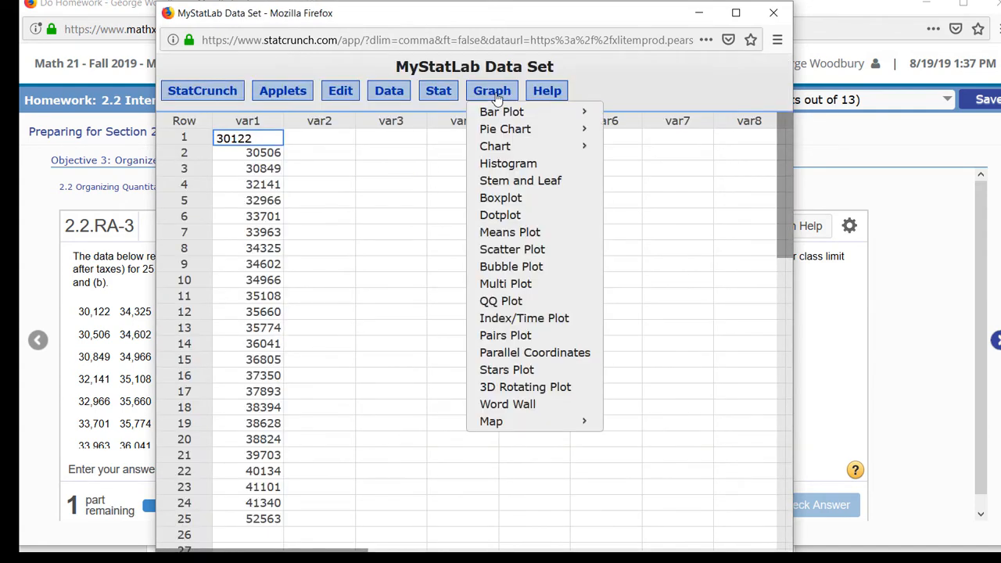
{"action": "mouse_move", "coordinate": [509, 162]}
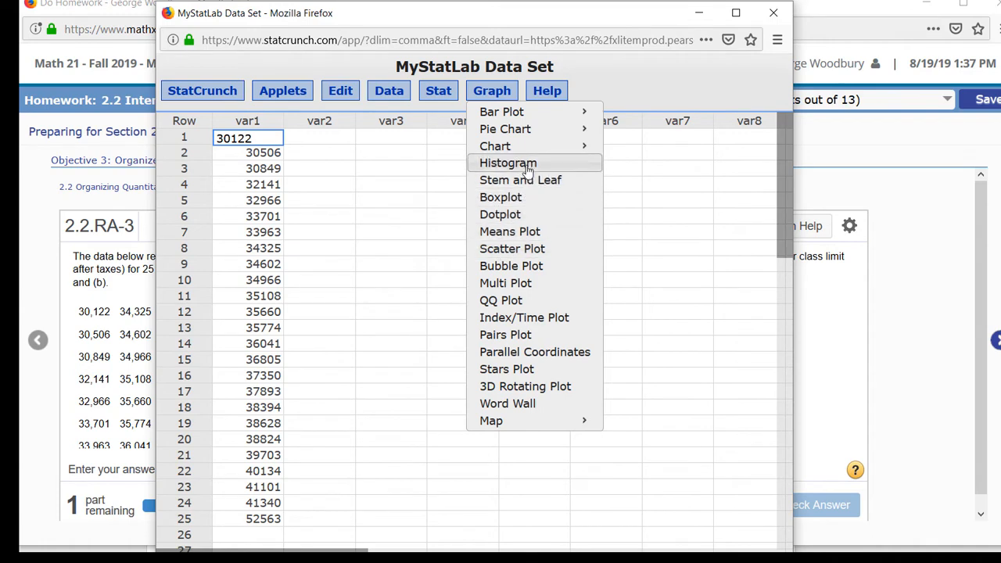
{"action": "left_click", "coordinate": [507, 163]}
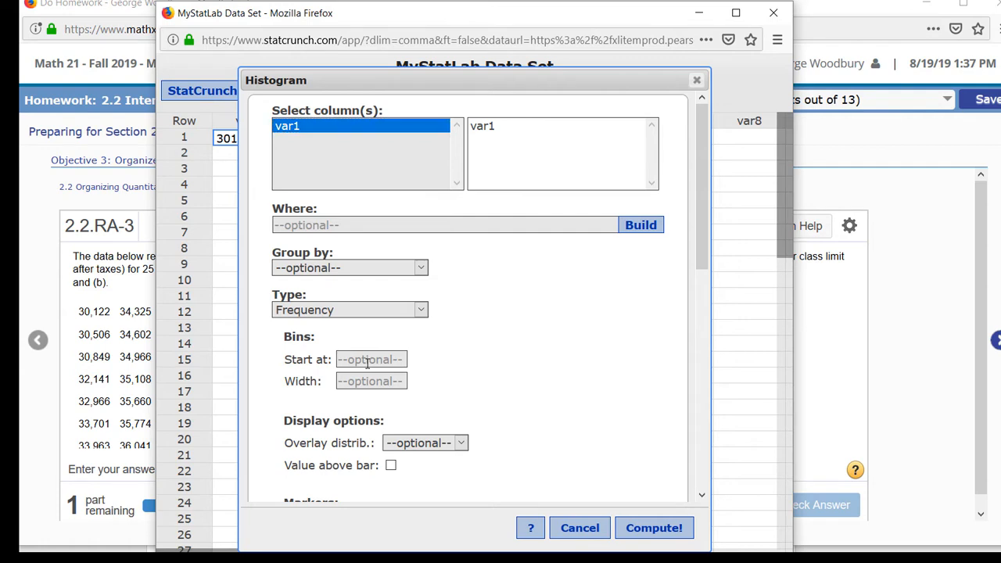
{"action": "type", "text": "30000"}
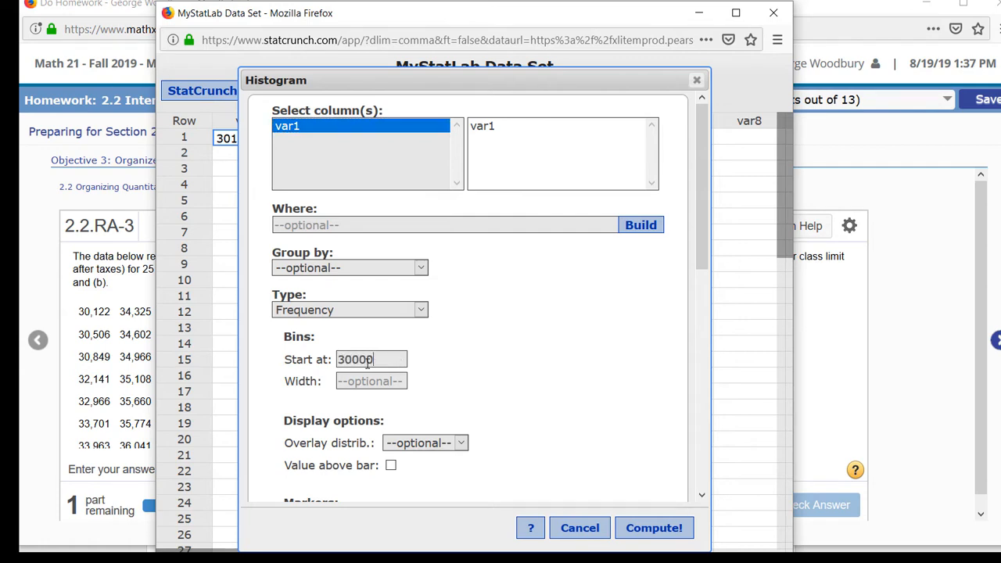
{"action": "type", "text": "6000"}
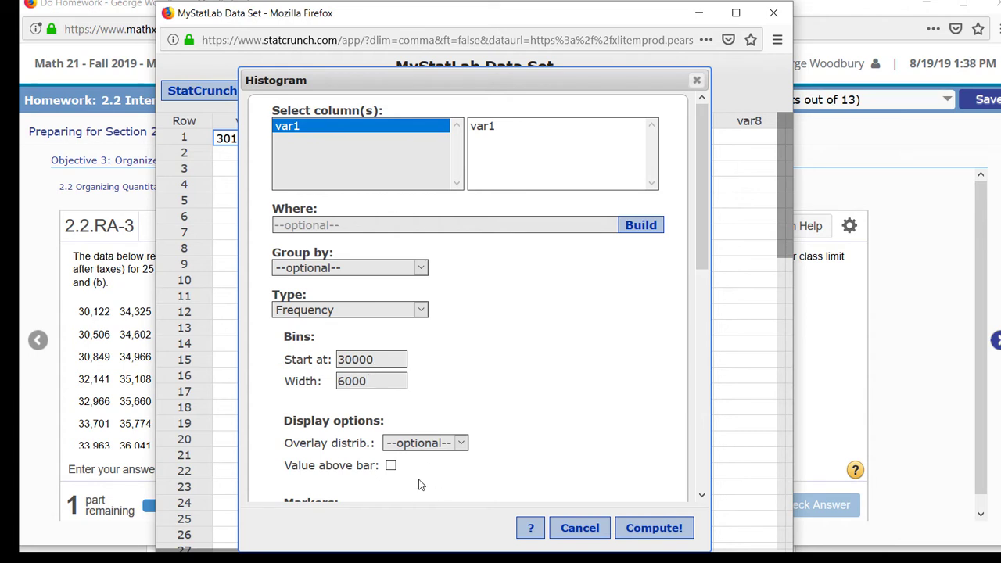
{"action": "left_click", "coordinate": [391, 466]}
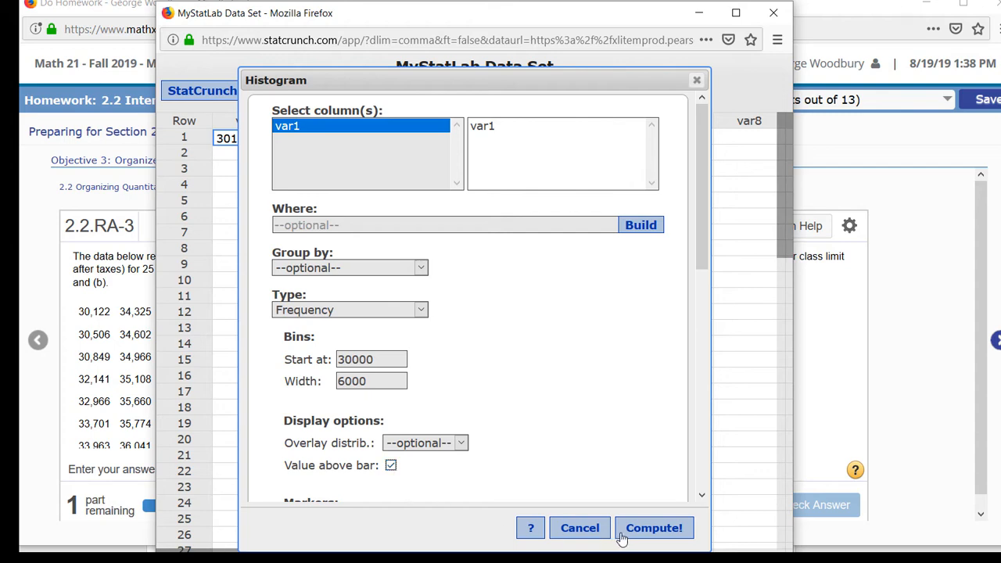
{"action": "left_click", "coordinate": [653, 529]}
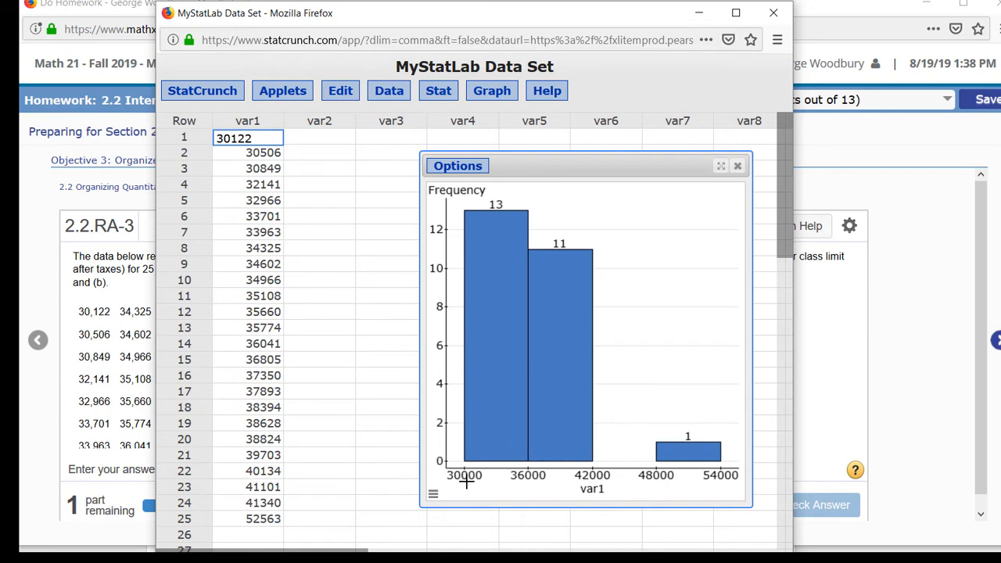
{"action": "mouse_move", "coordinate": [535, 485]}
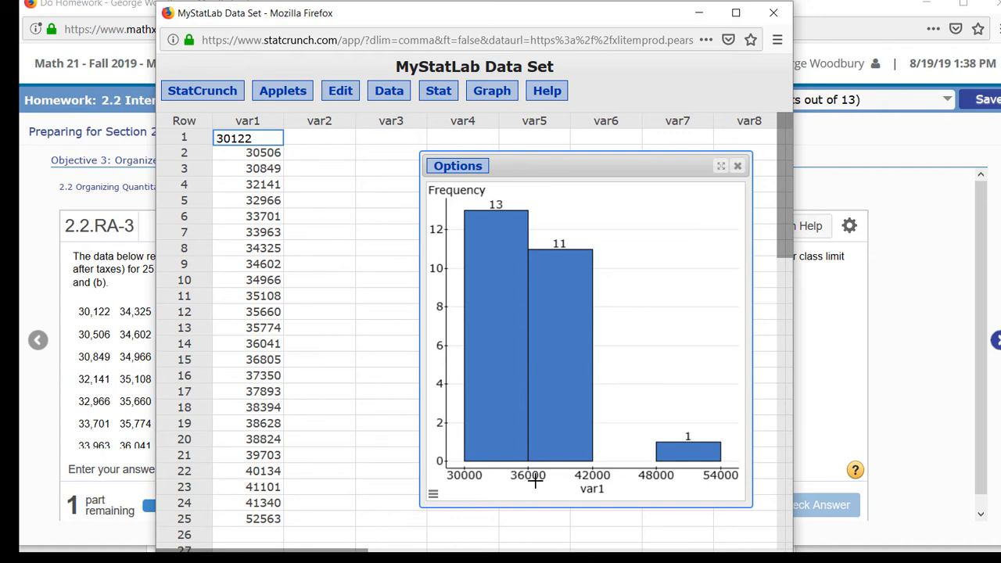
{"action": "mouse_move", "coordinate": [592, 480]}
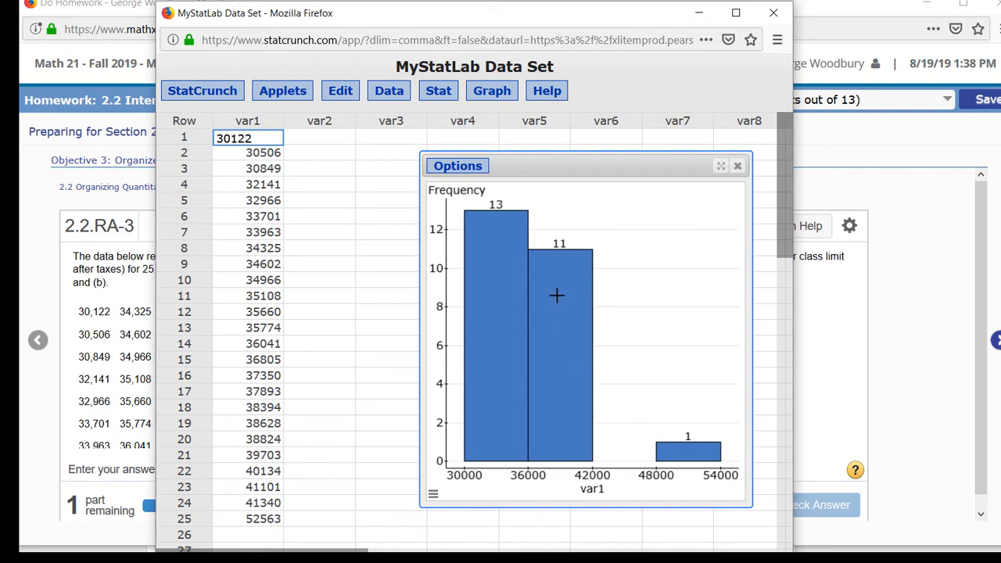
{"action": "mouse_move", "coordinate": [627, 445]}
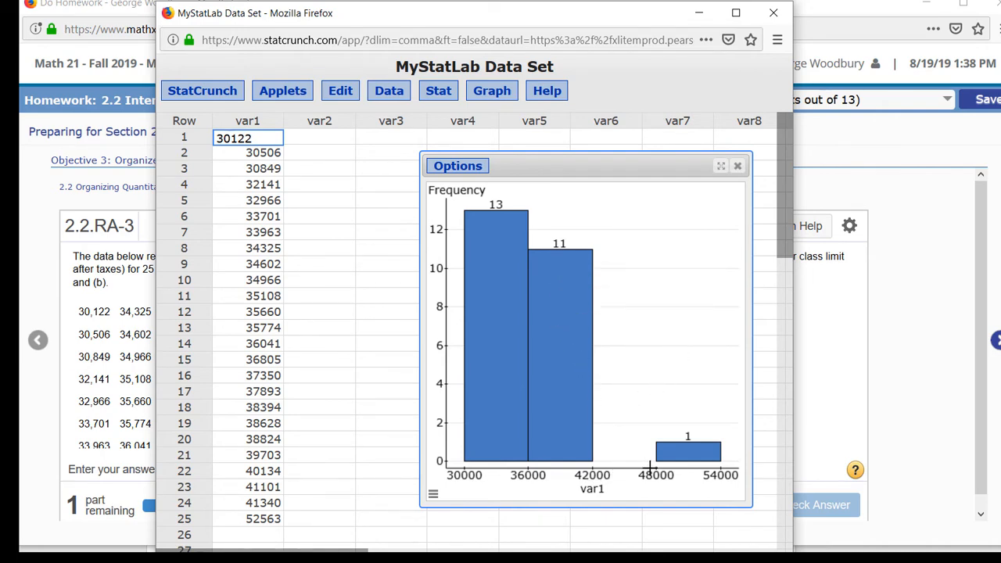
{"action": "mouse_move", "coordinate": [670, 484]}
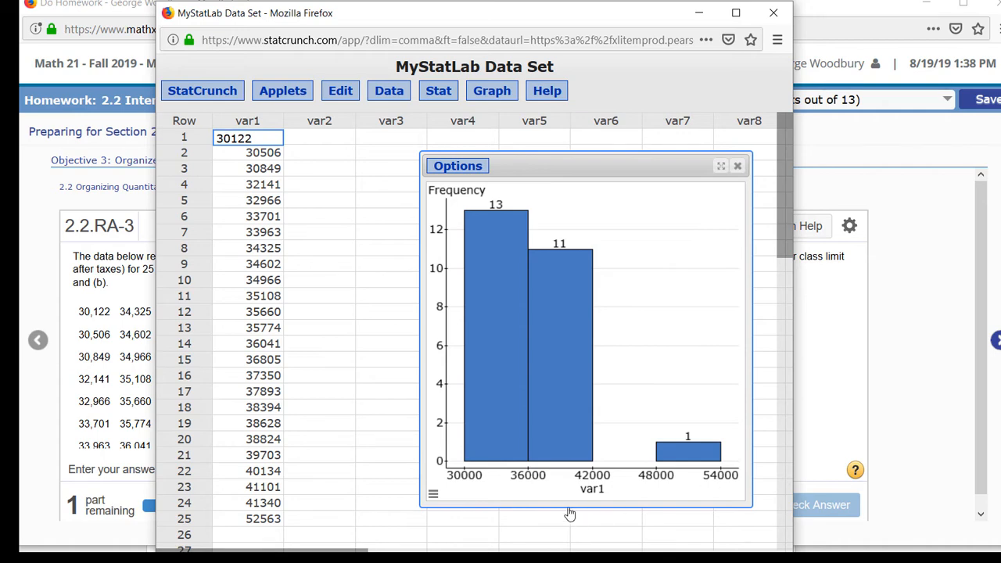
{"action": "mouse_move", "coordinate": [466, 494]}
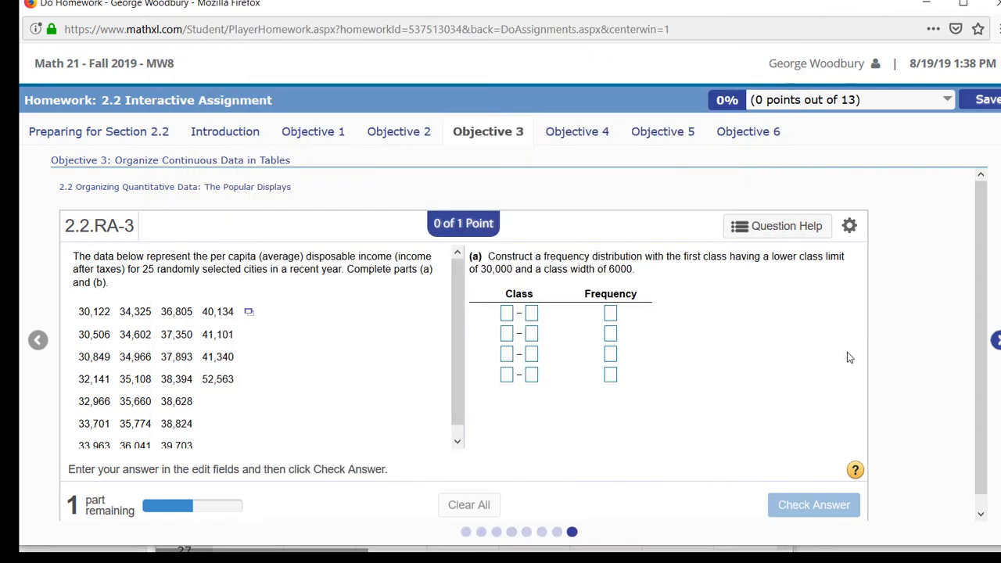
Fill the first two classes: 30000–35999 with frequency 13 and 36000–41999 with frequency 11.
{"action": "left_click", "coordinate": [507, 312]}
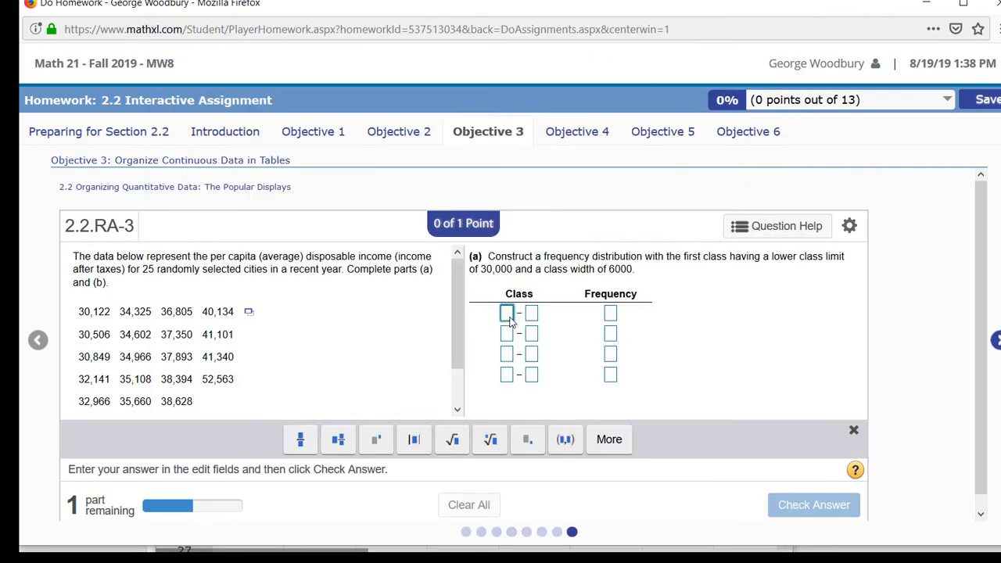
{"action": "type", "text": "30000"}
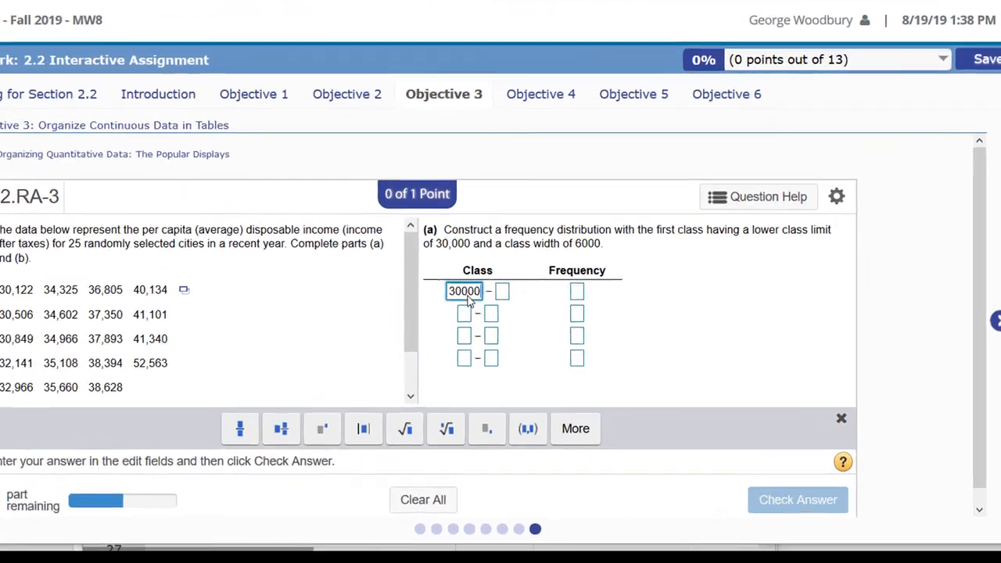
{"action": "type", "text": "3"}
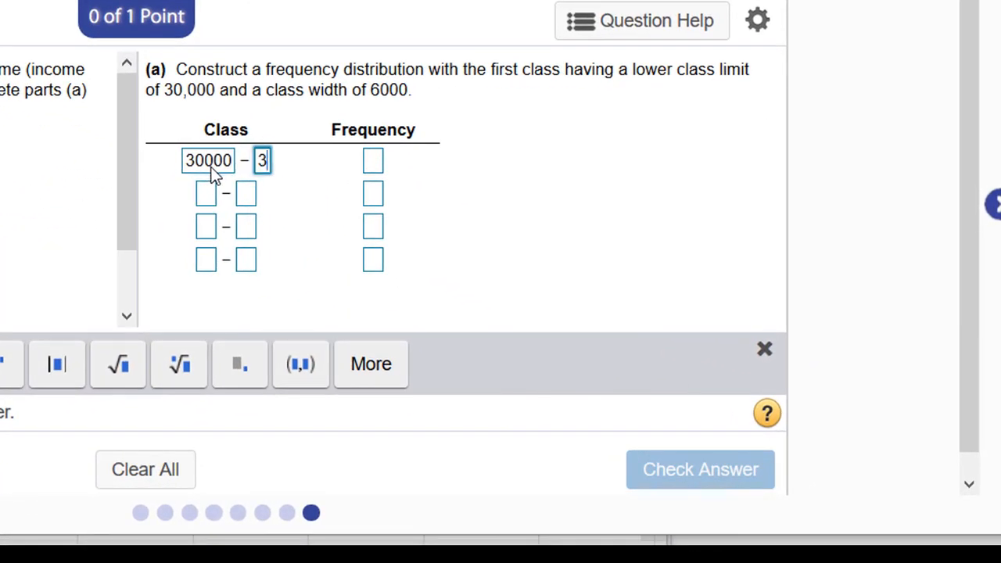
{"action": "type", "text": "5999"}
{"action": "left_click", "coordinate": [374, 159]}
{"action": "type", "text": "1"}
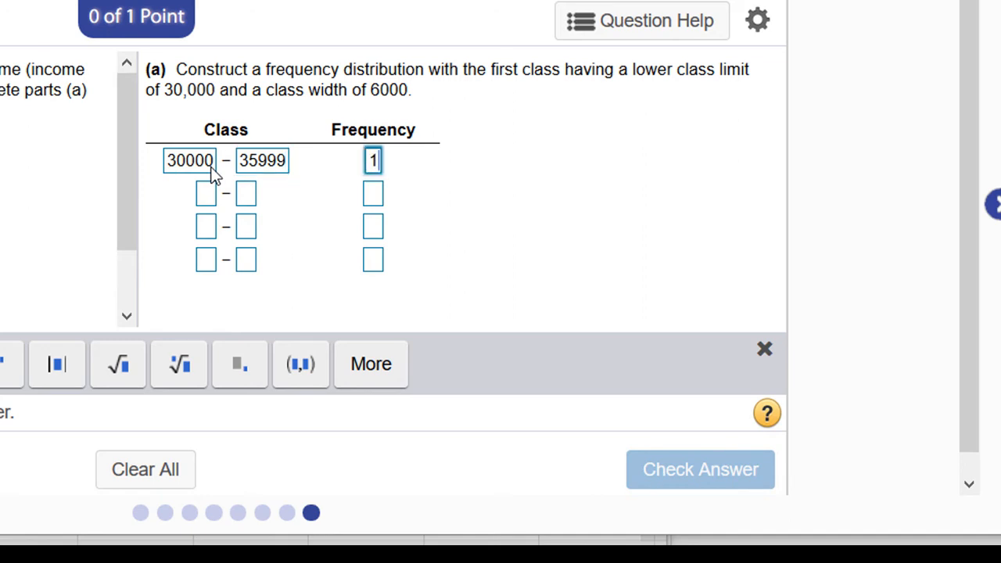
{"action": "type", "text": "3"}
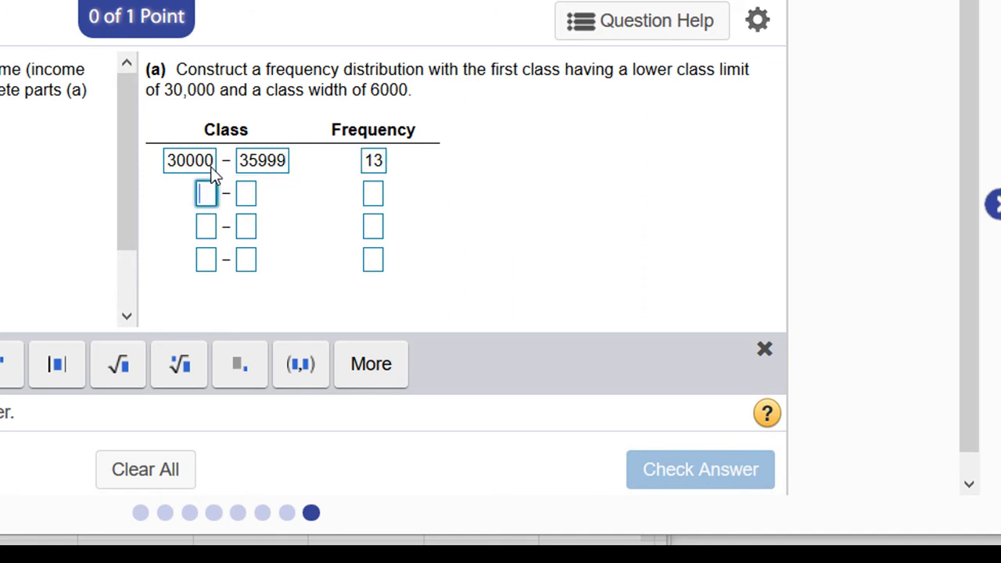
{"action": "type", "text": "36"}
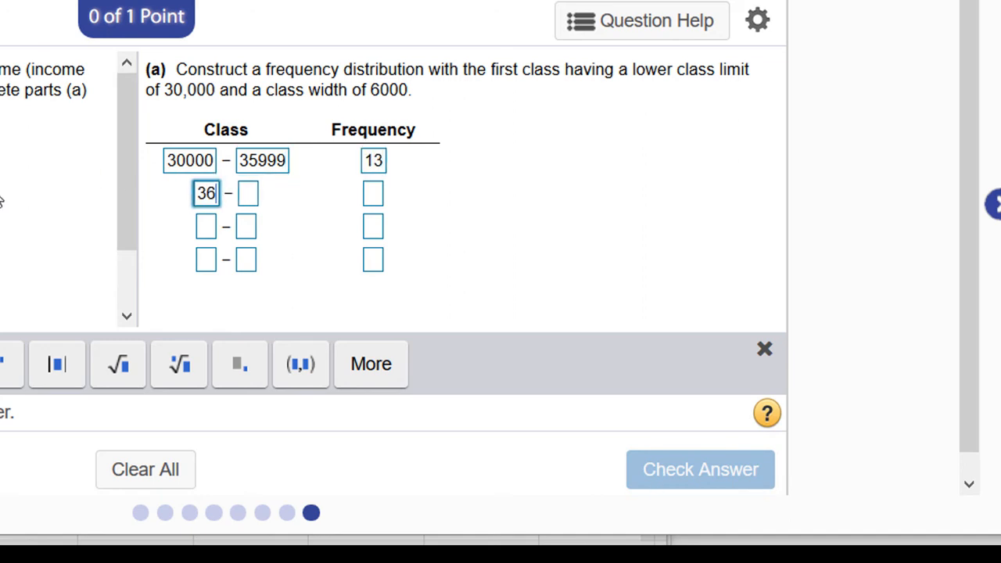
{"action": "type", "text": "000"}
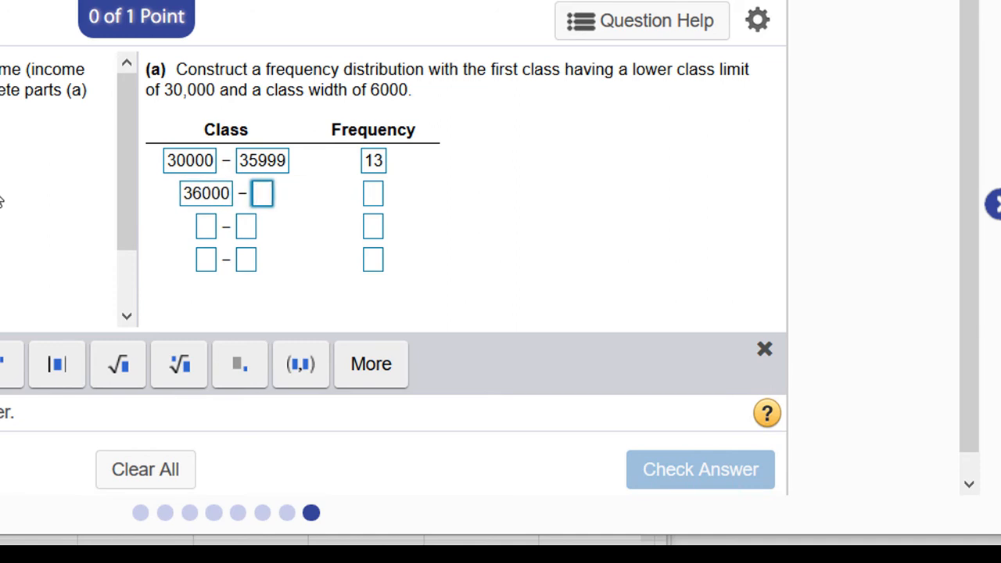
{"action": "type", "text": "41999"}
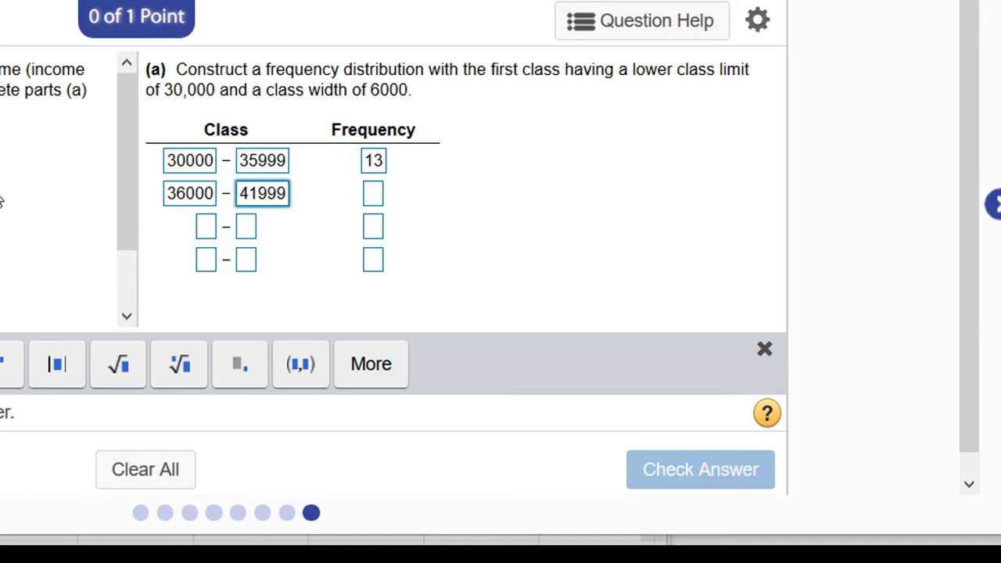
{"action": "type", "text": "11"}
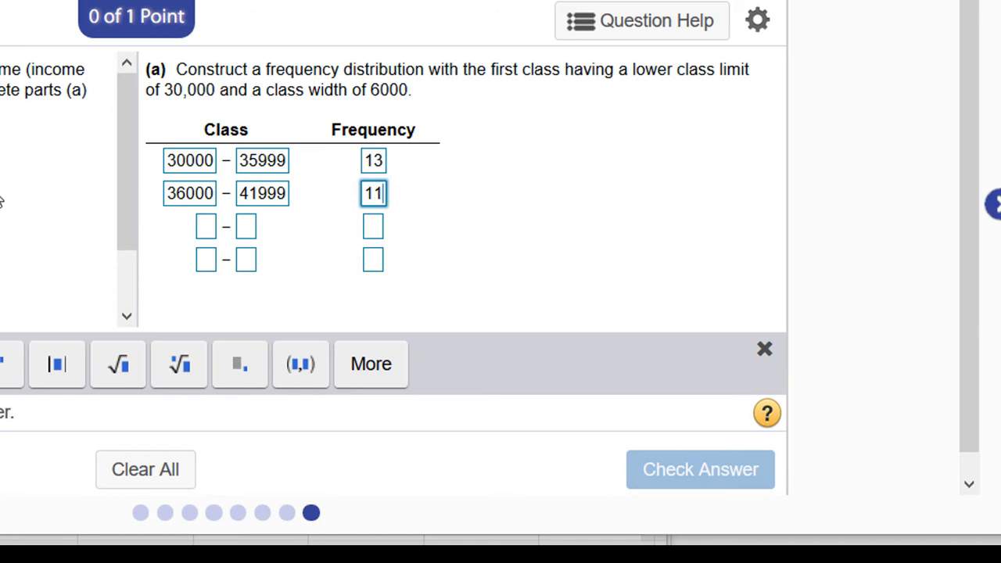
Fill 42000–47999 with frequency 0 and 48000–53999 with frequency 1, then check the answer.
{"action": "type", "text": "42000"}
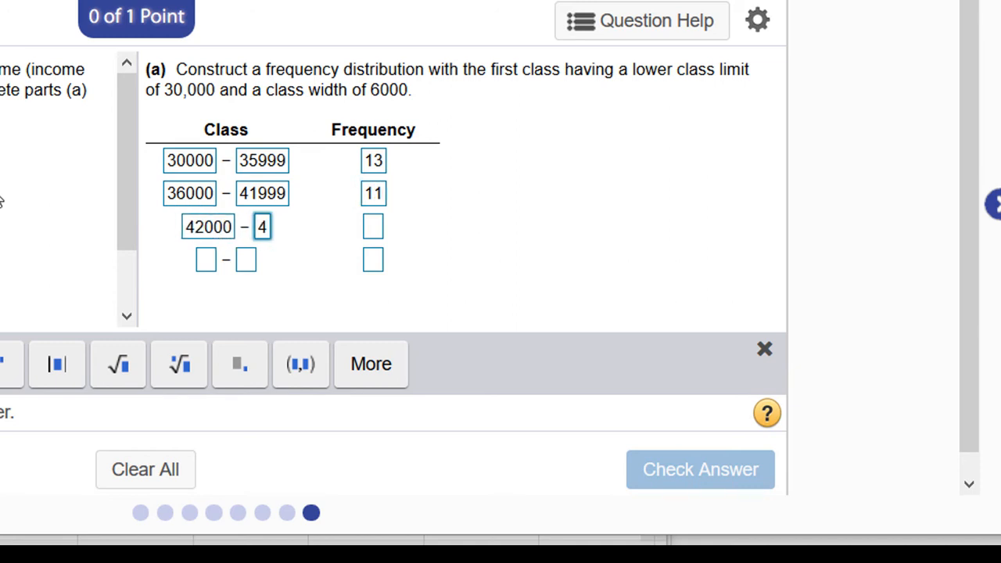
{"action": "type", "text": "7999"}
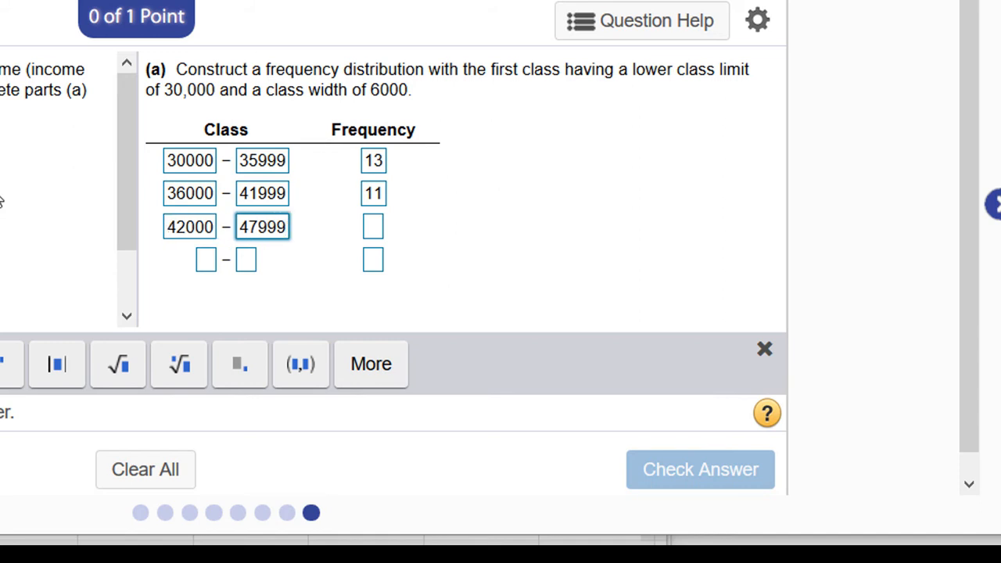
{"action": "type", "text": "0"}
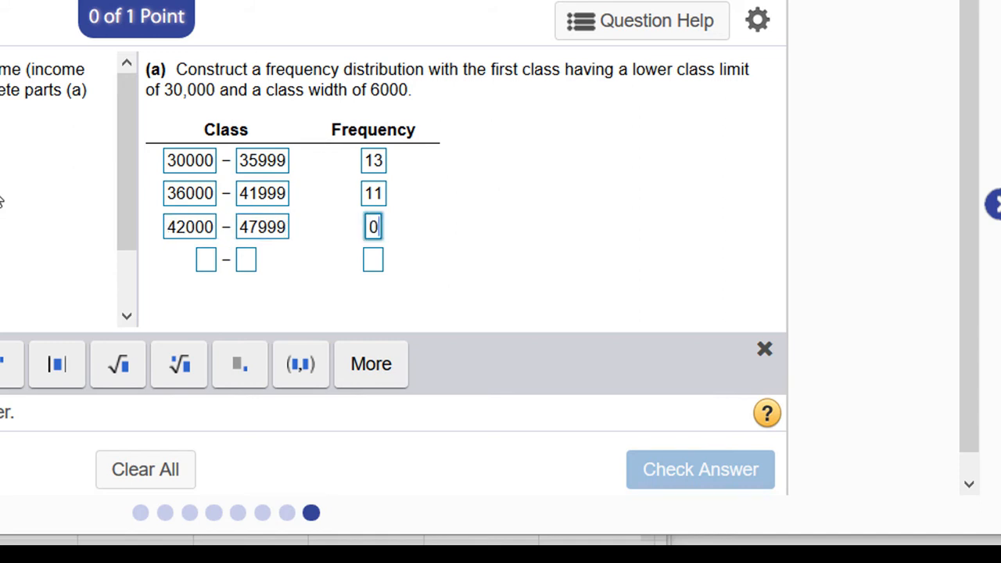
{"action": "type", "text": "4"}
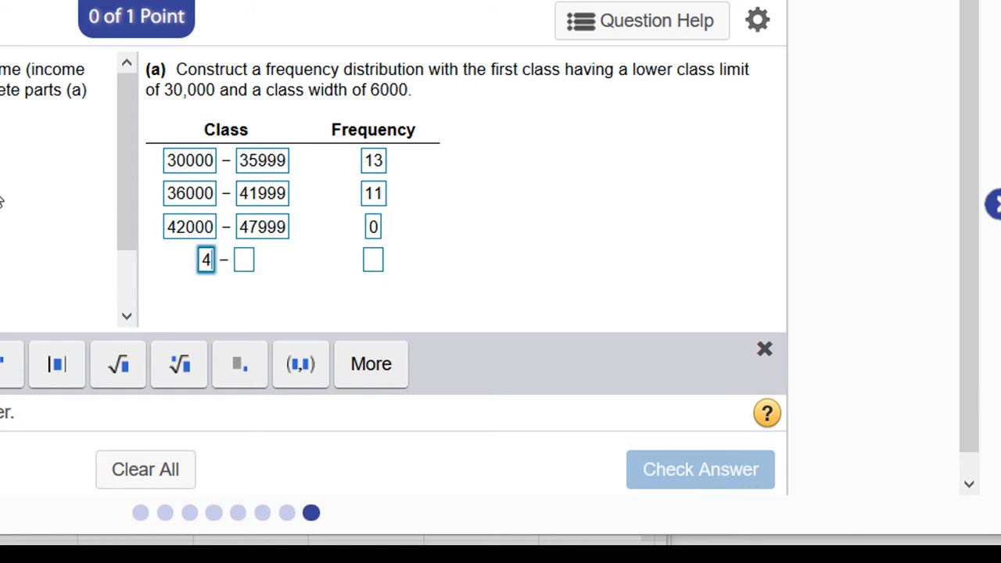
{"action": "type", "text": "8000"}
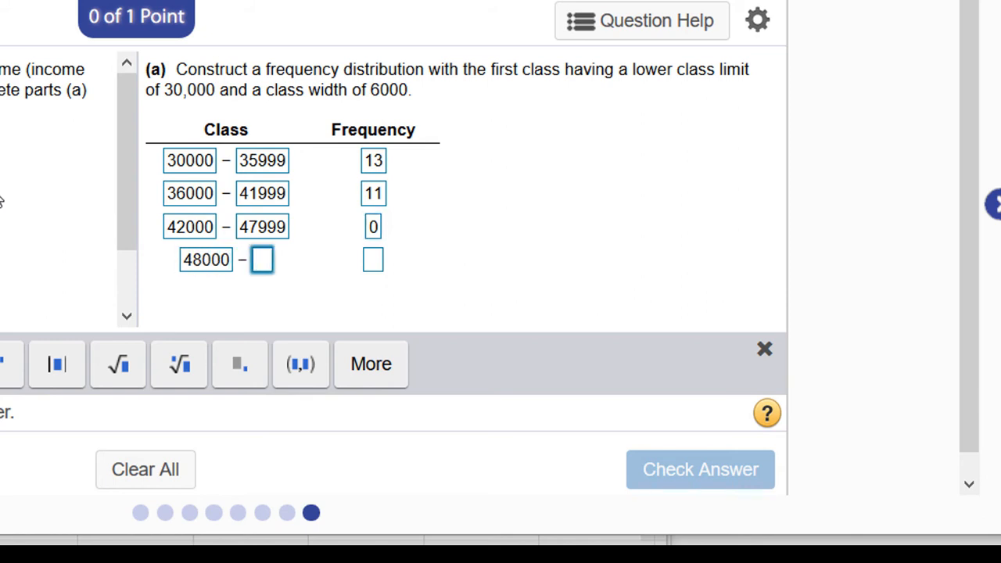
{"action": "type", "text": "53999"}
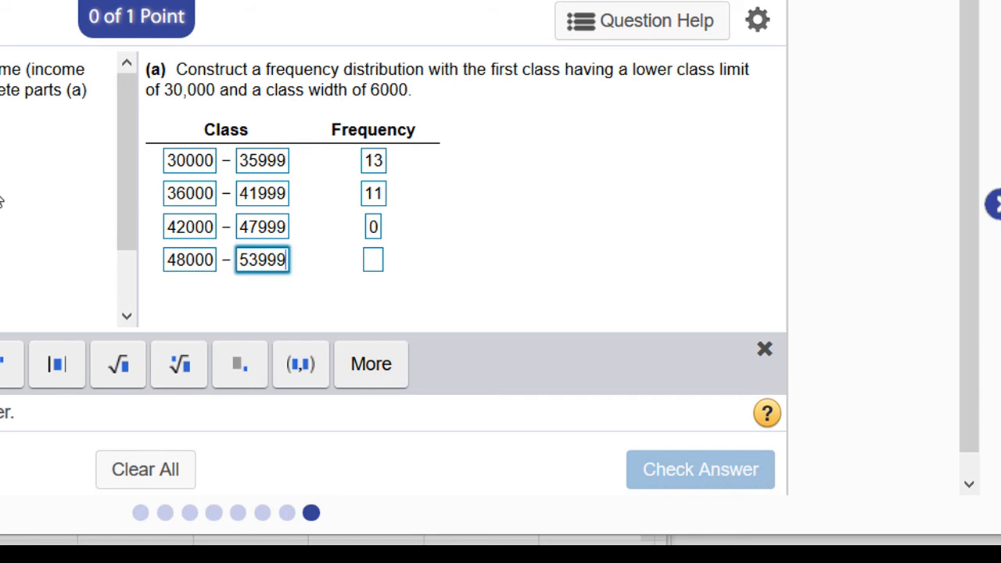
{"action": "type", "text": "1"}
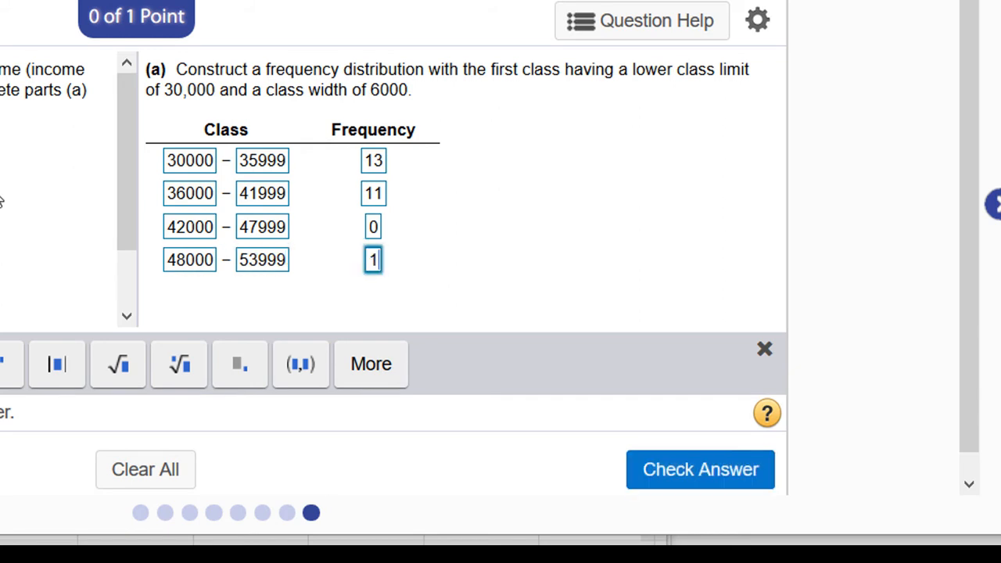
{"action": "mouse_move", "coordinate": [677, 484]}
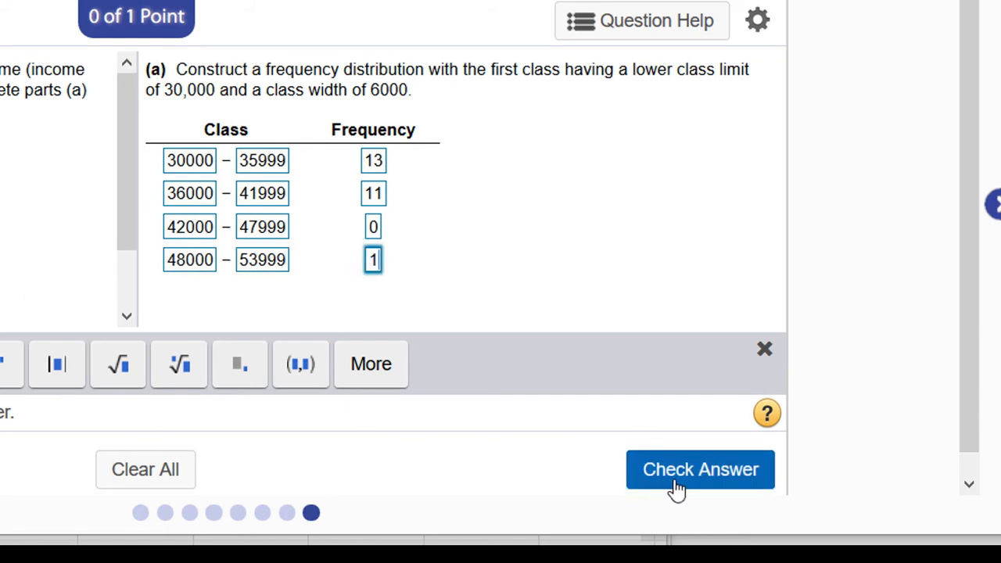
{"action": "left_click", "coordinate": [700, 469]}
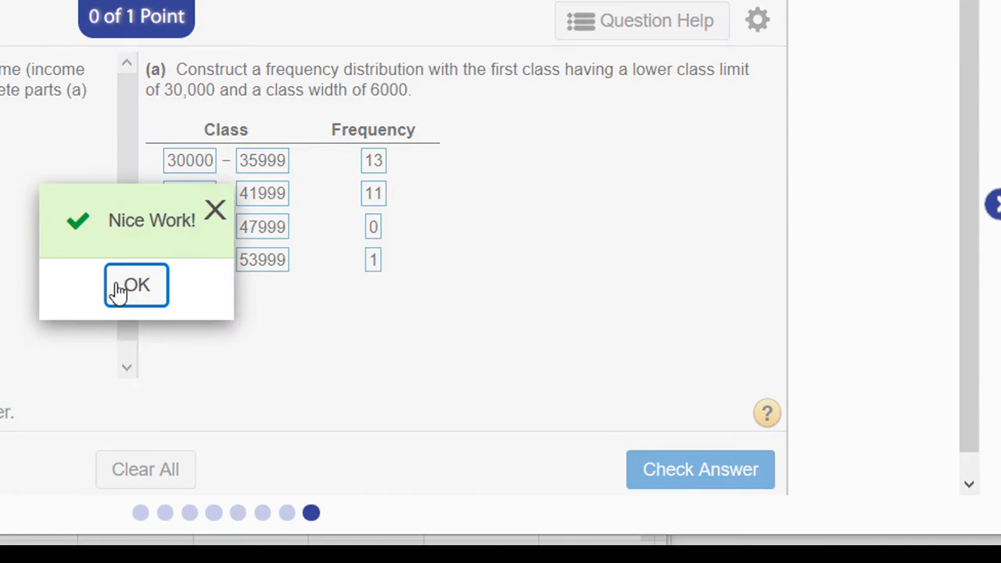
Acknowledge the correct-answer message and redraw the histogram as relative frequency (bars 0.52, 0.44, 0, 0.04).
{"action": "left_click", "coordinate": [135, 285]}
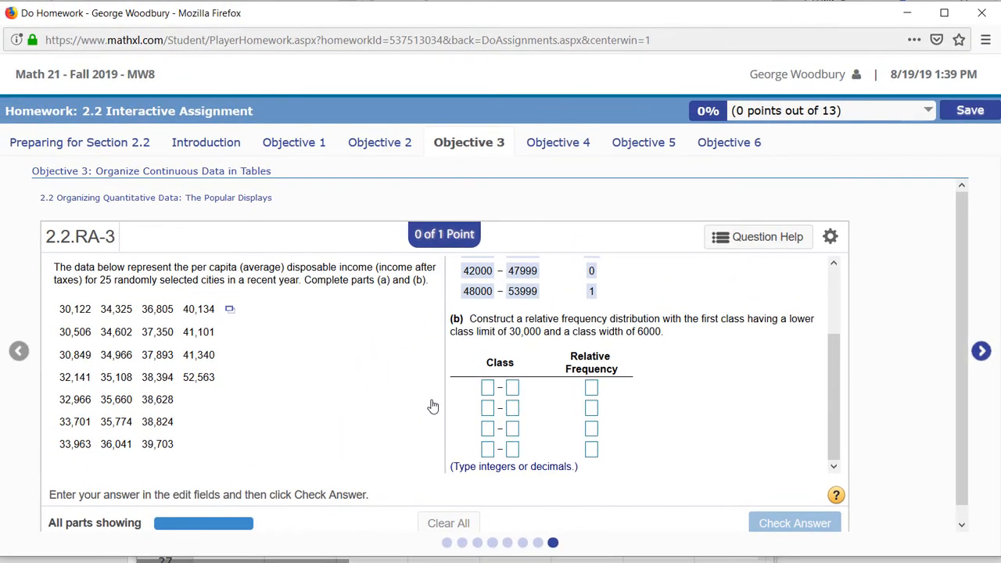
{"action": "mouse_move", "coordinate": [369, 528]}
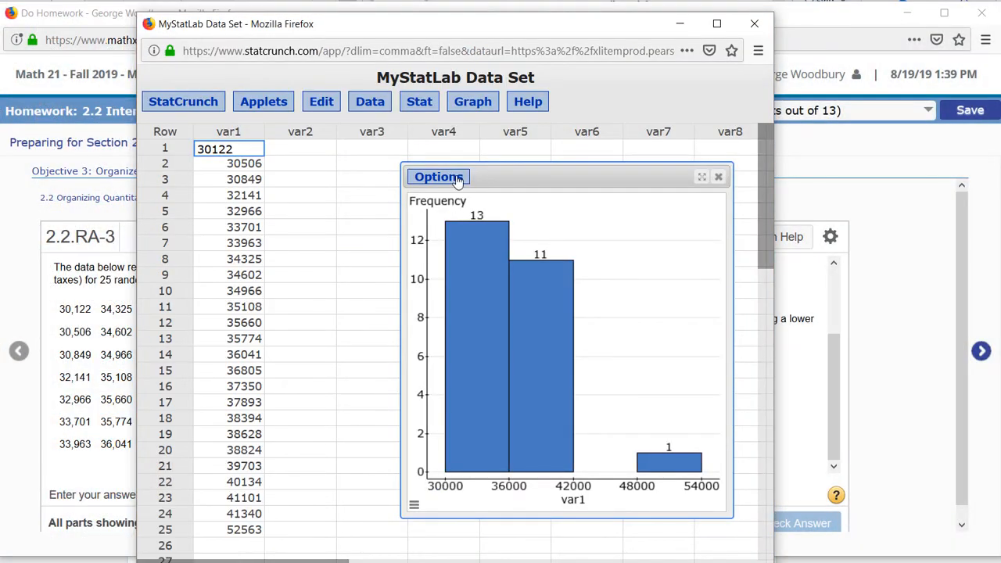
{"action": "left_click", "coordinate": [438, 175]}
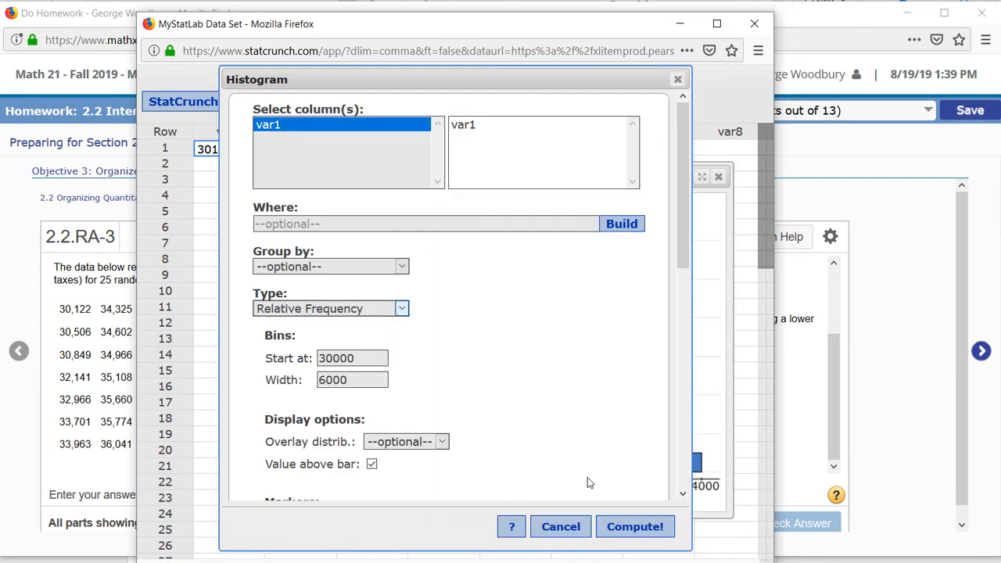
{"action": "left_click", "coordinate": [635, 525]}
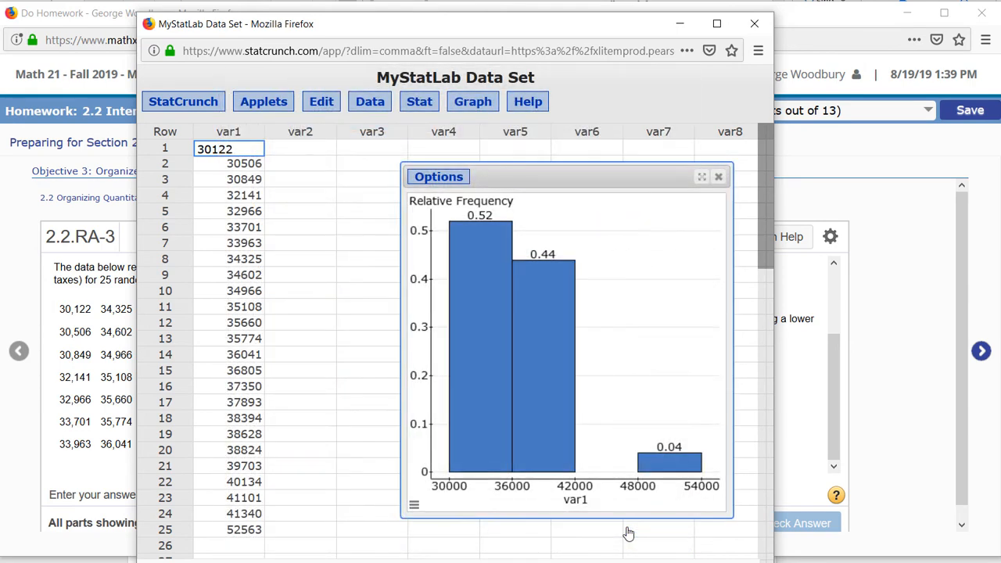
{"action": "mouse_move", "coordinate": [532, 217]}
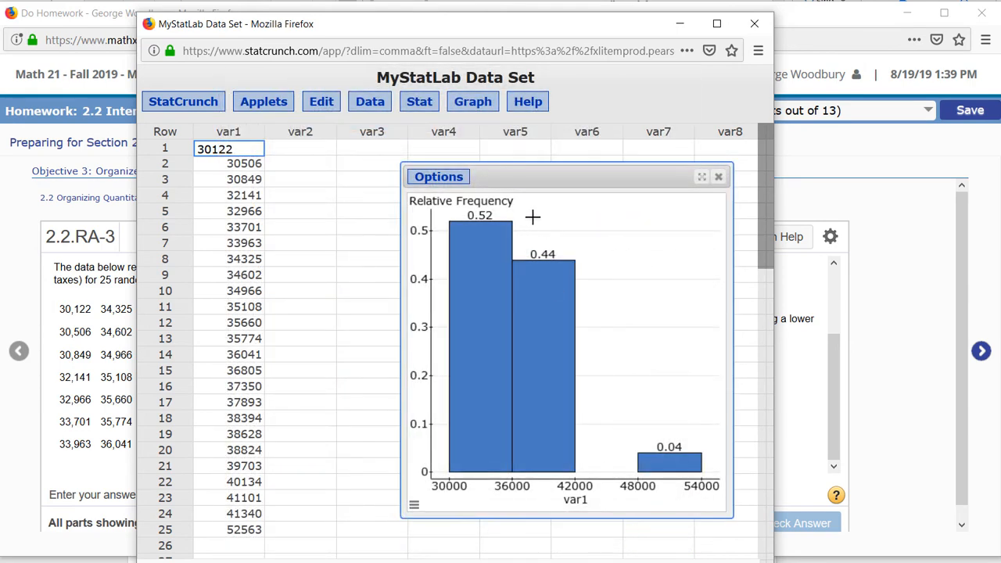
{"action": "mouse_move", "coordinate": [573, 288]}
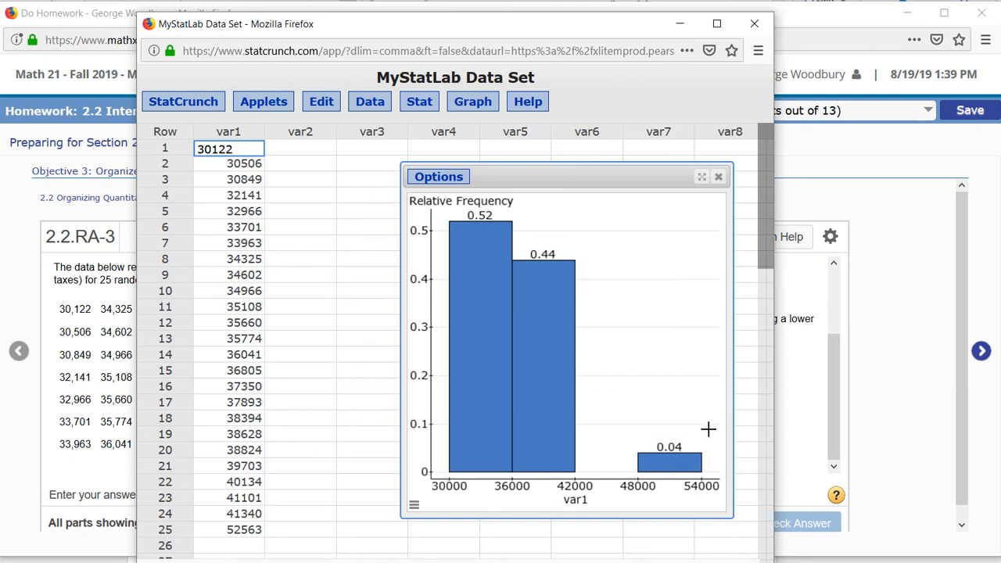
{"action": "mouse_move", "coordinate": [717, 191]}
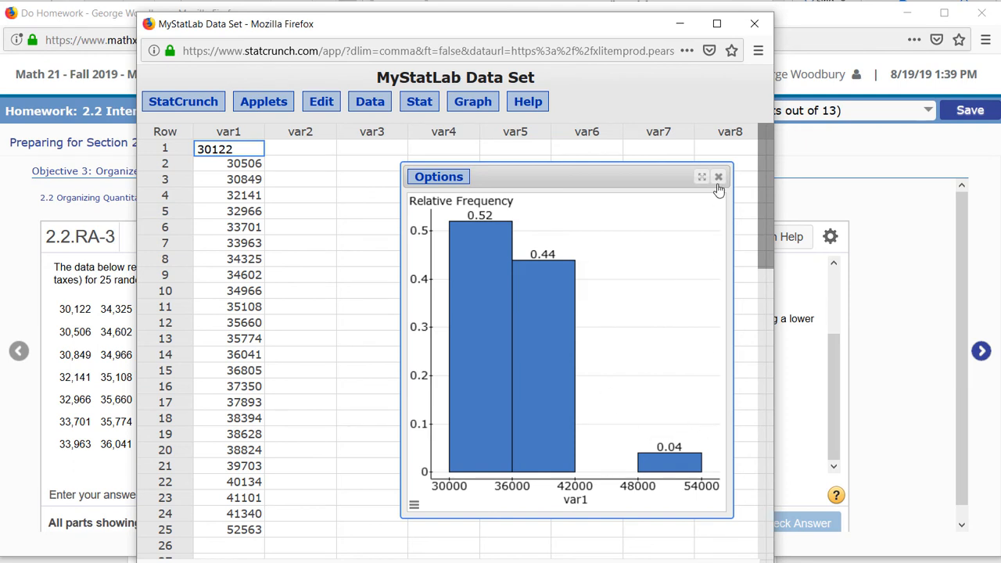
Close the histogram and bin var1 into fixed-width classes starting at 30000, width 6000, creating Bin(var1).
{"action": "left_click", "coordinate": [718, 175]}
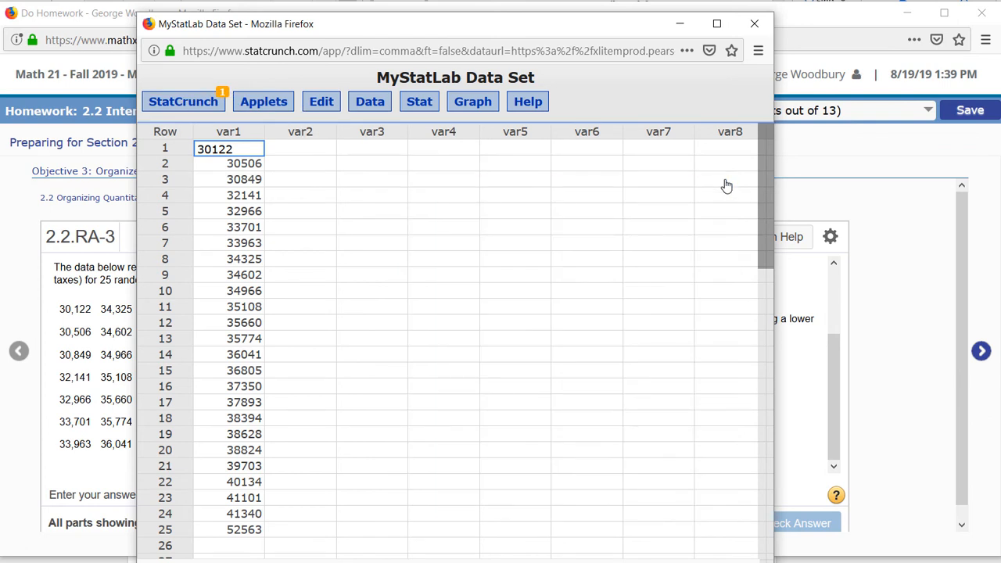
{"action": "mouse_move", "coordinate": [319, 185]}
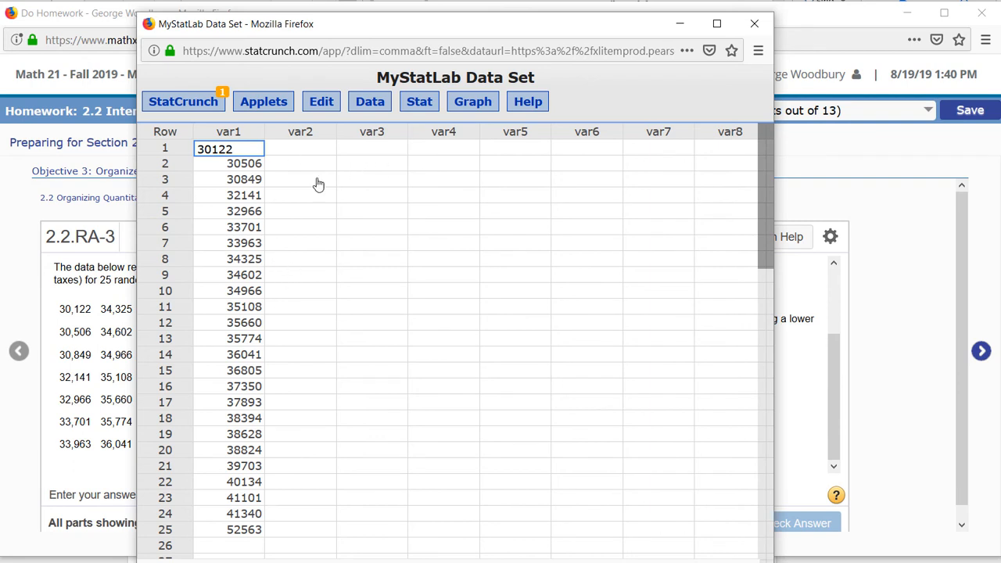
{"action": "left_click", "coordinate": [369, 100]}
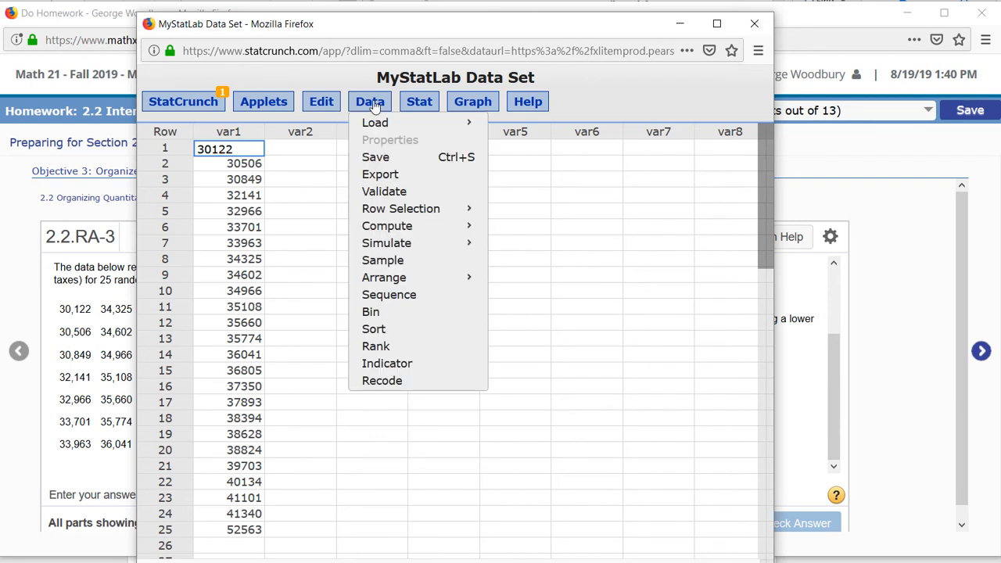
{"action": "left_click", "coordinate": [369, 311]}
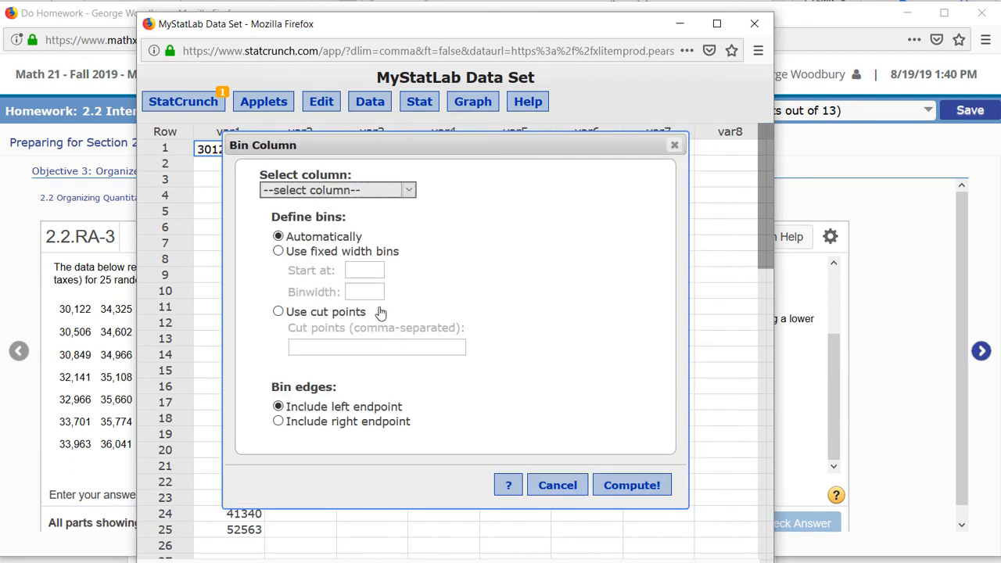
{"action": "left_click", "coordinate": [338, 191]}
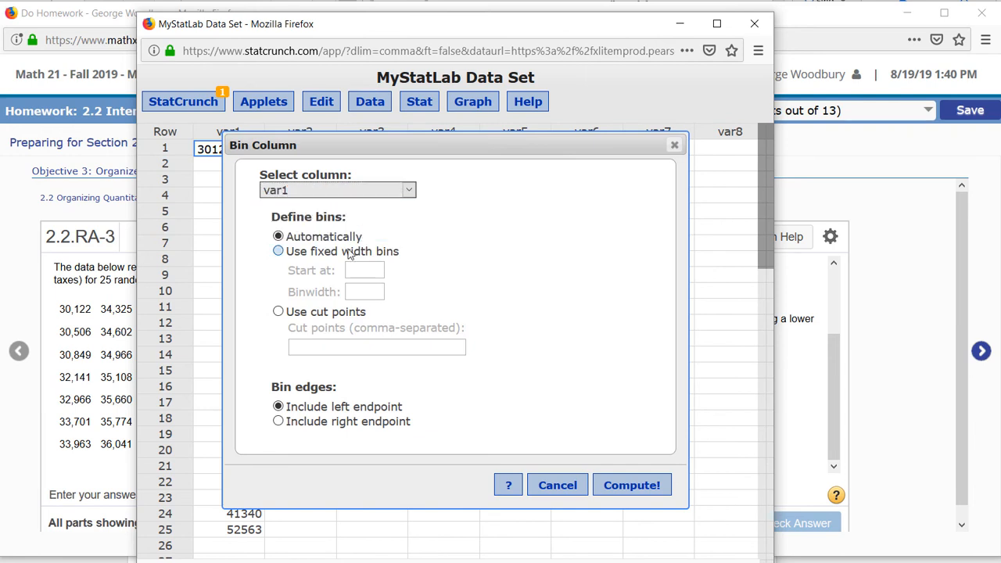
{"action": "left_click", "coordinate": [278, 250]}
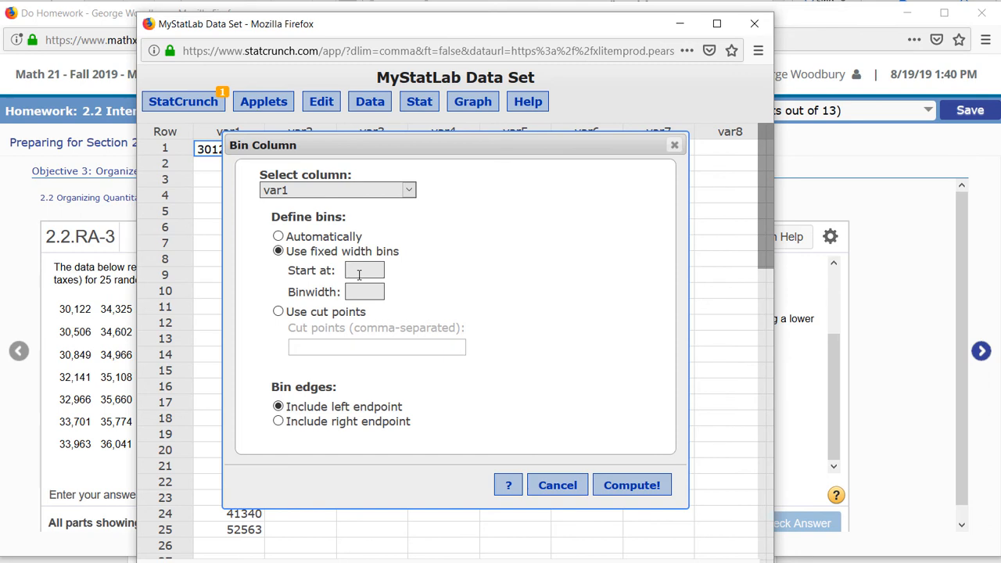
{"action": "type", "text": "30000"}
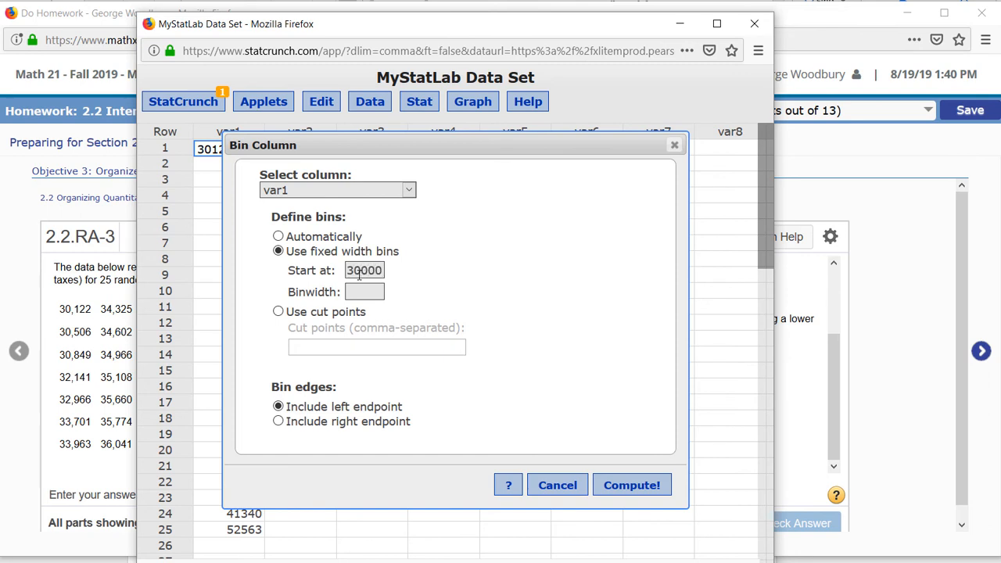
{"action": "type", "text": "6000"}
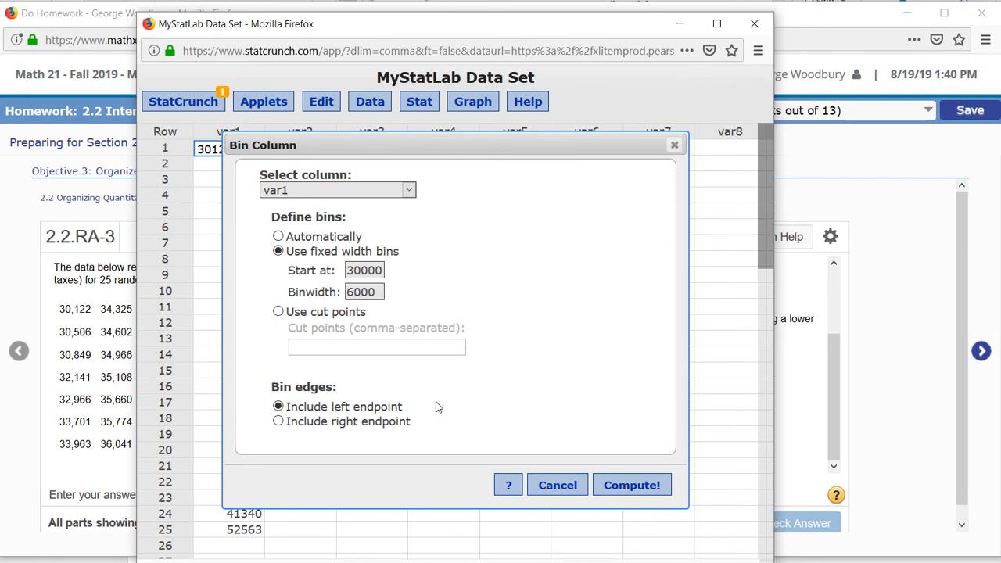
{"action": "mouse_move", "coordinate": [427, 438]}
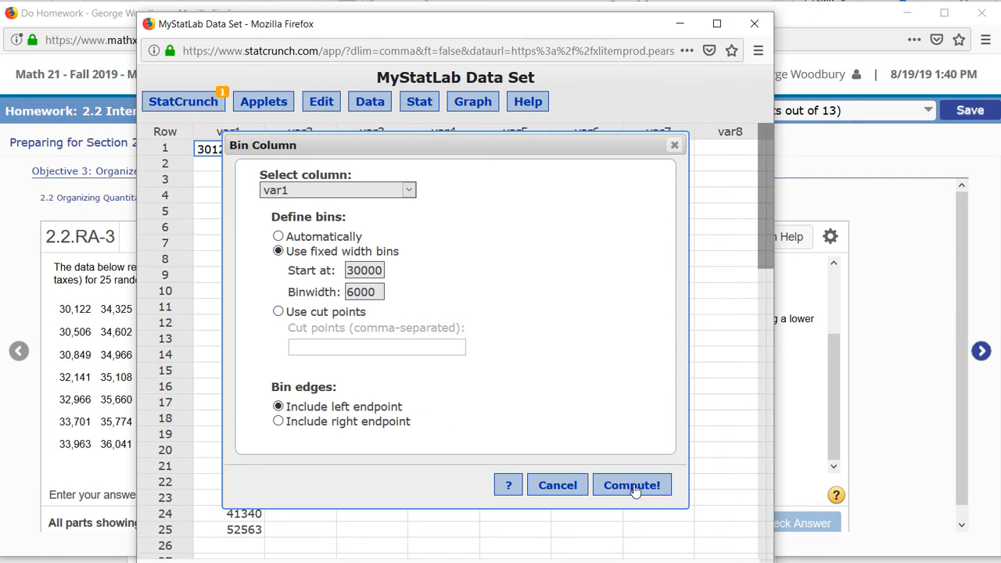
{"action": "left_click", "coordinate": [632, 485]}
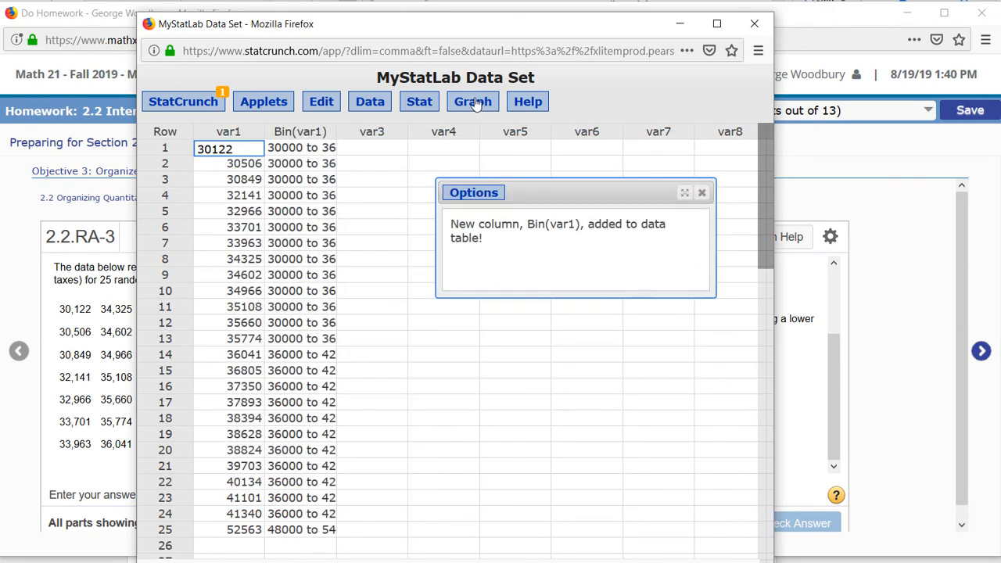
{"action": "mouse_move", "coordinate": [419, 100]}
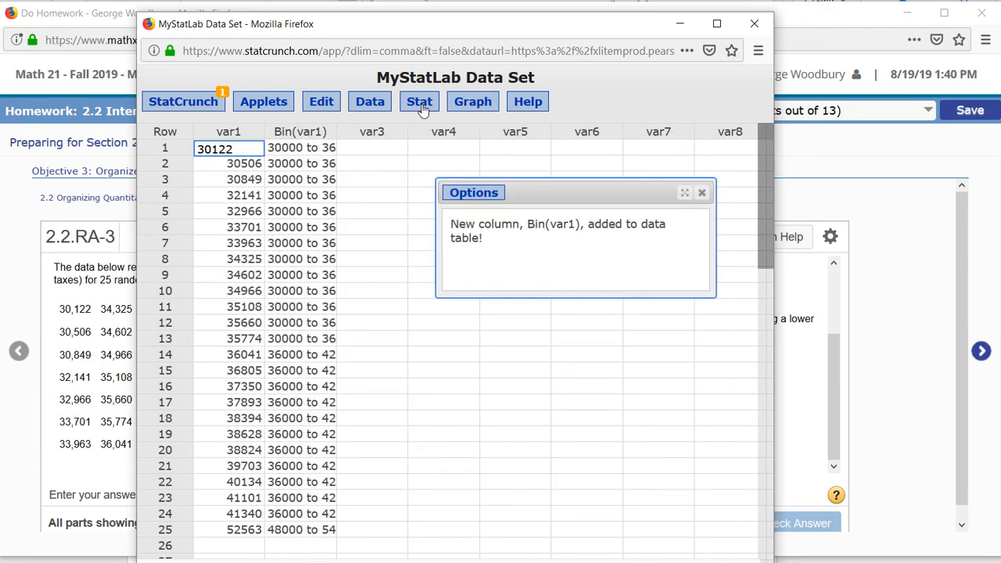
Compute a Stat > Tables > Frequency table of Bin(var1) with frequencies and relative frequencies.
{"action": "left_click", "coordinate": [419, 100]}
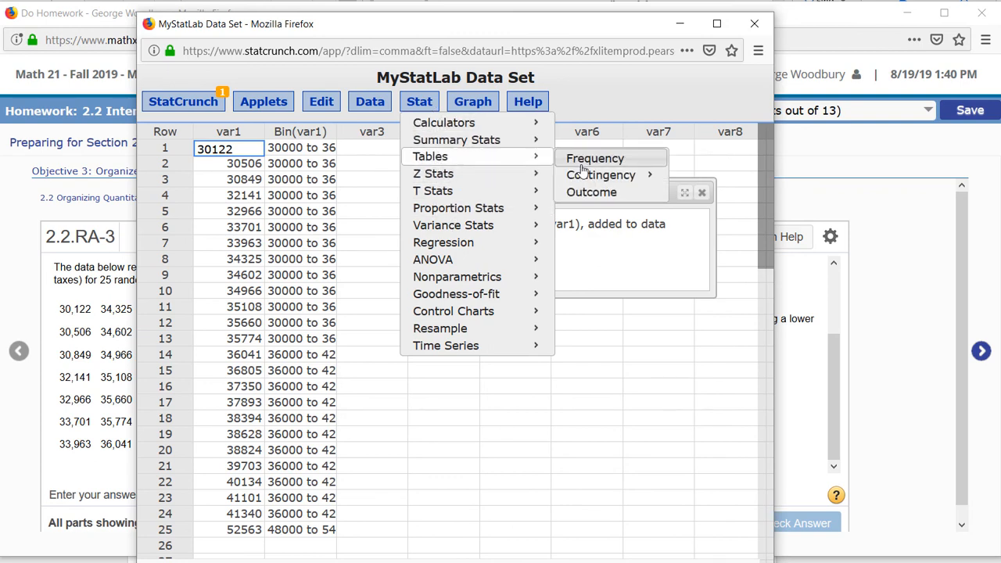
{"action": "left_click", "coordinate": [594, 158]}
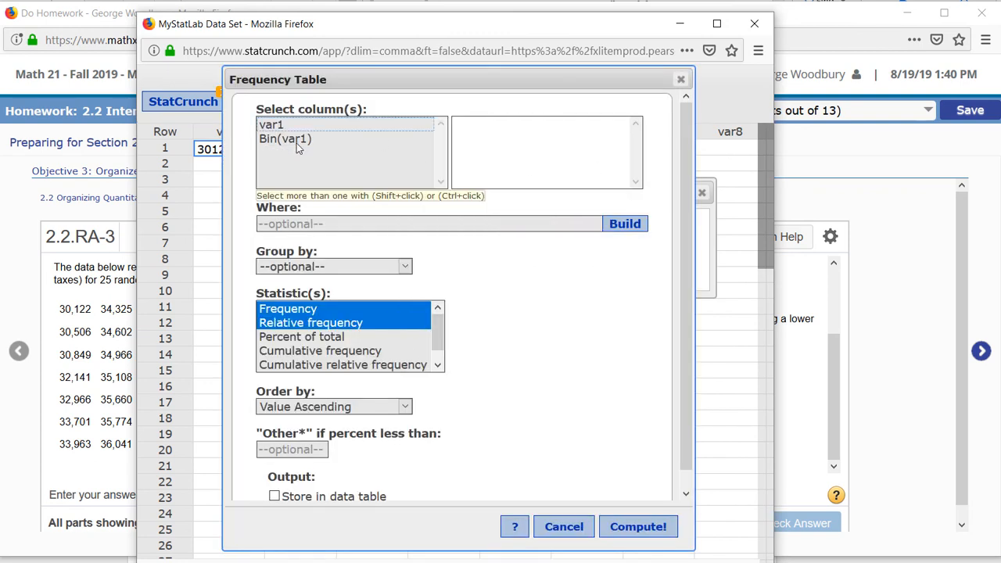
{"action": "left_click", "coordinate": [284, 137]}
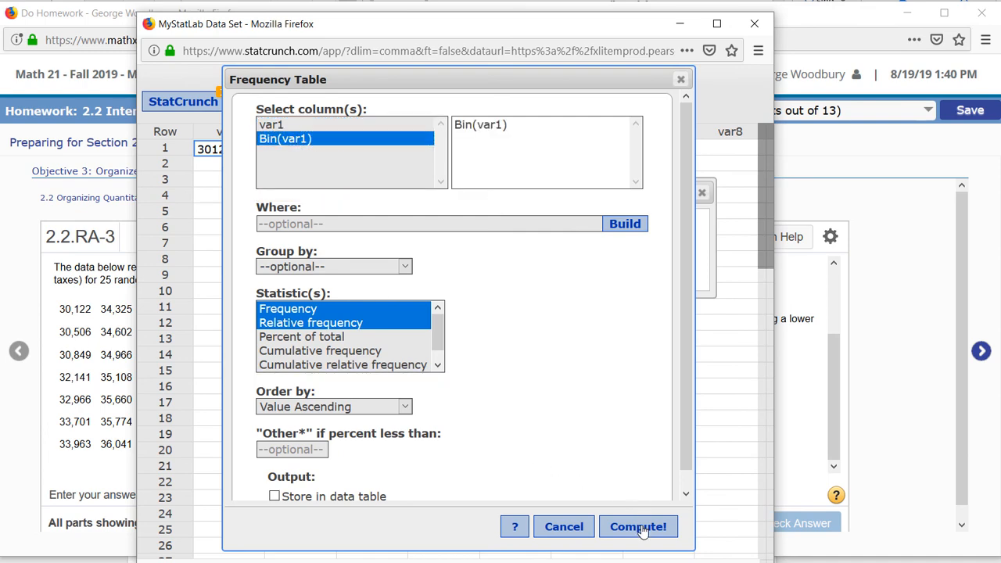
{"action": "left_click", "coordinate": [638, 525]}
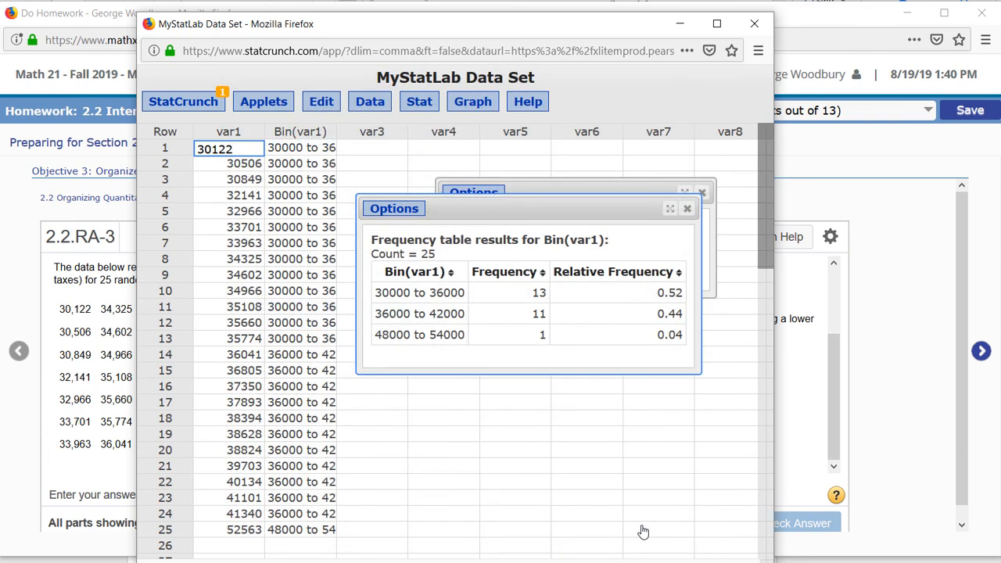